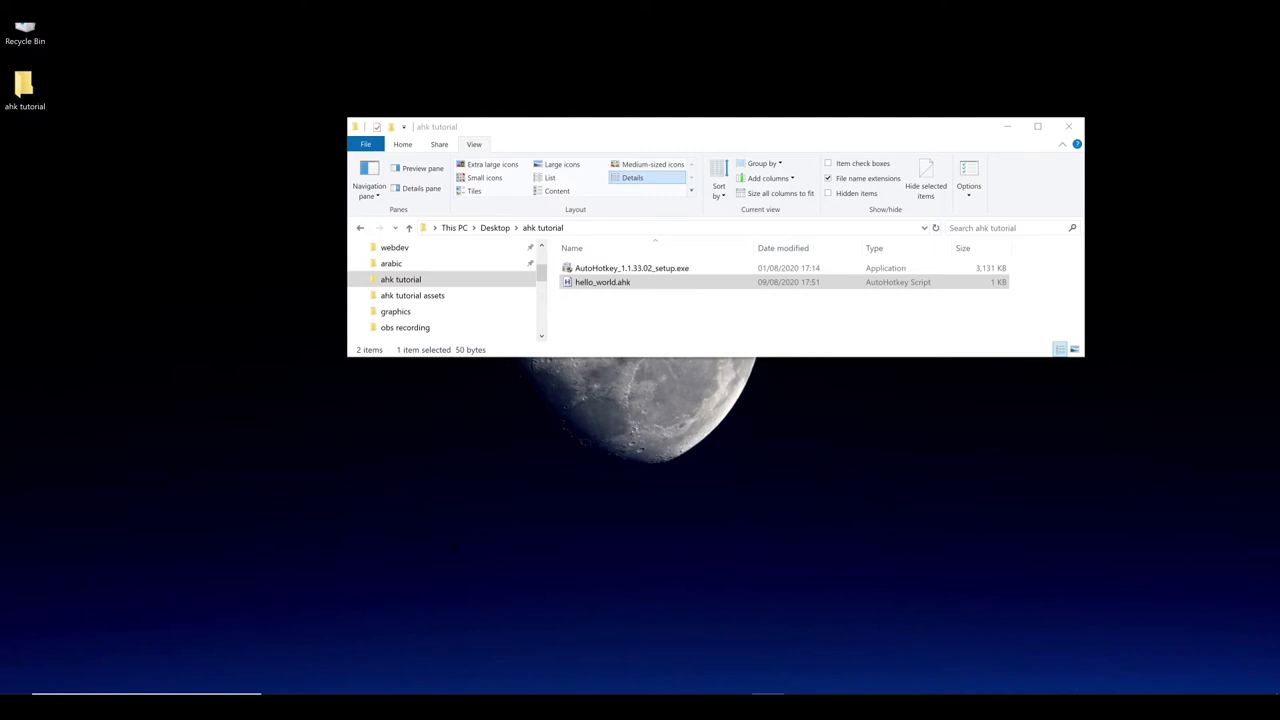
# Step: Open hello_world.ahk in Notepad via the Open with menu to view its contents
pyautogui.click(602, 281)
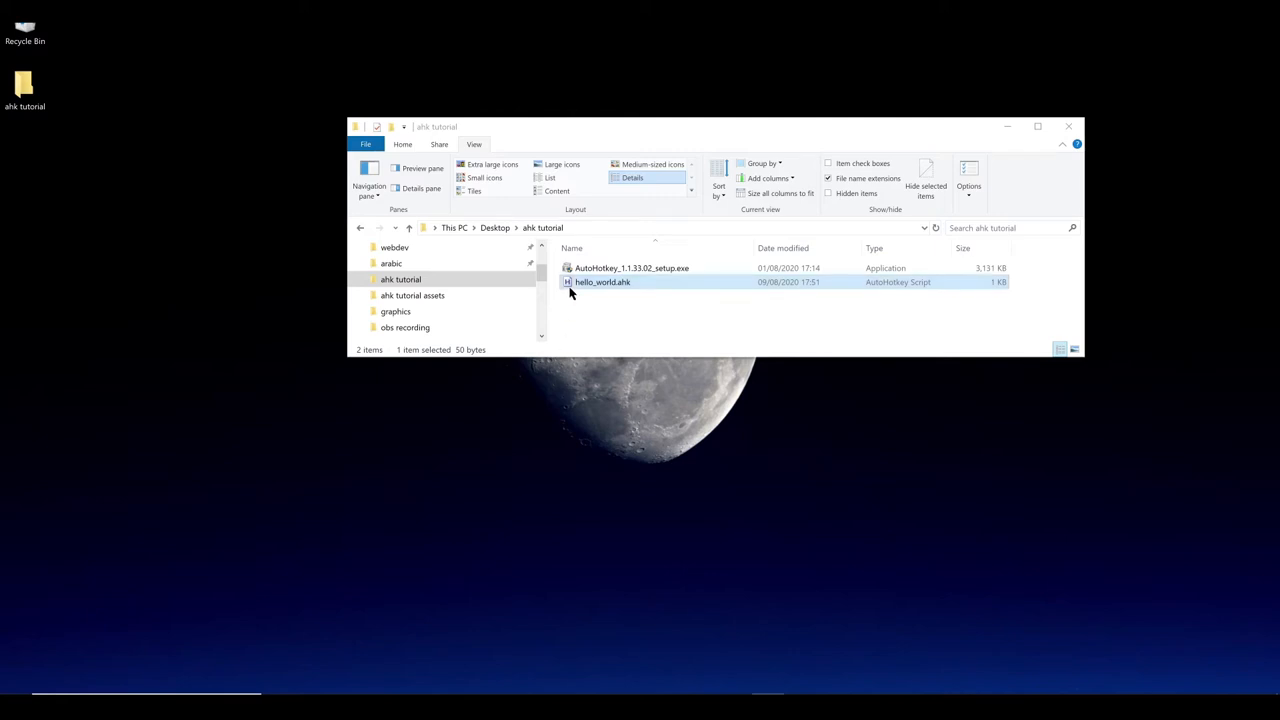
pyautogui.rightClick(602, 282)
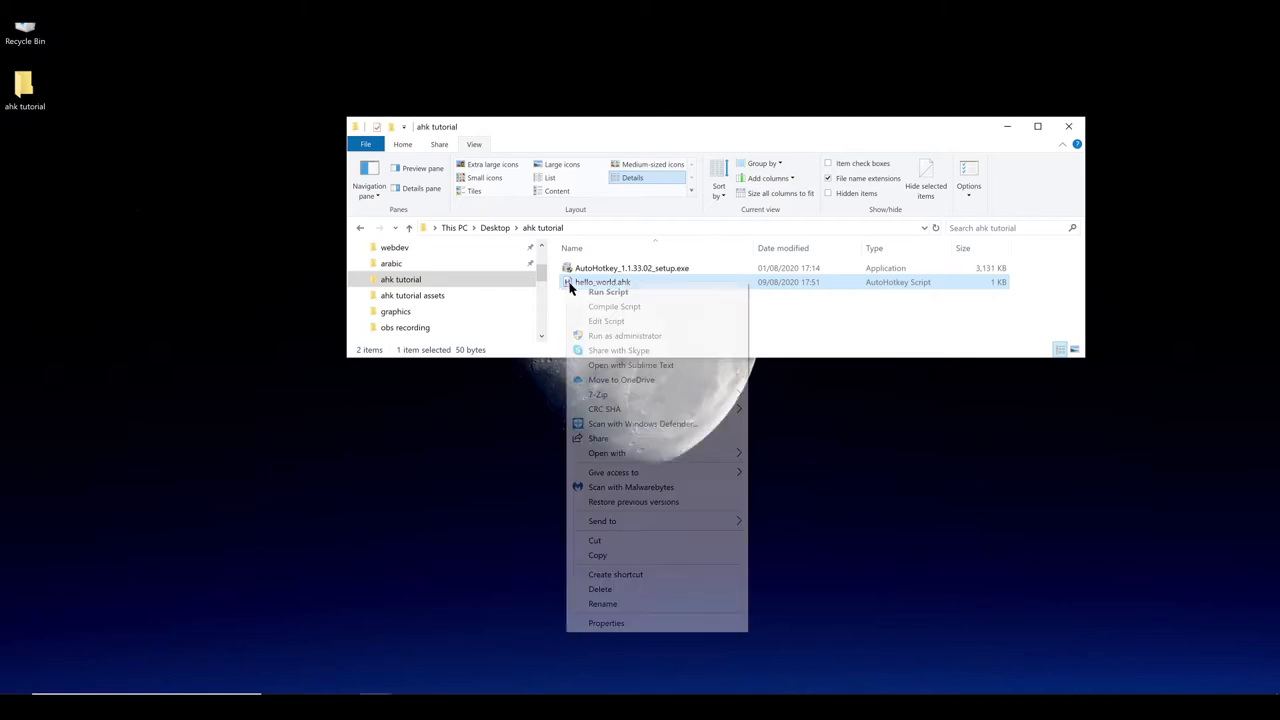
pyautogui.click(607, 453)
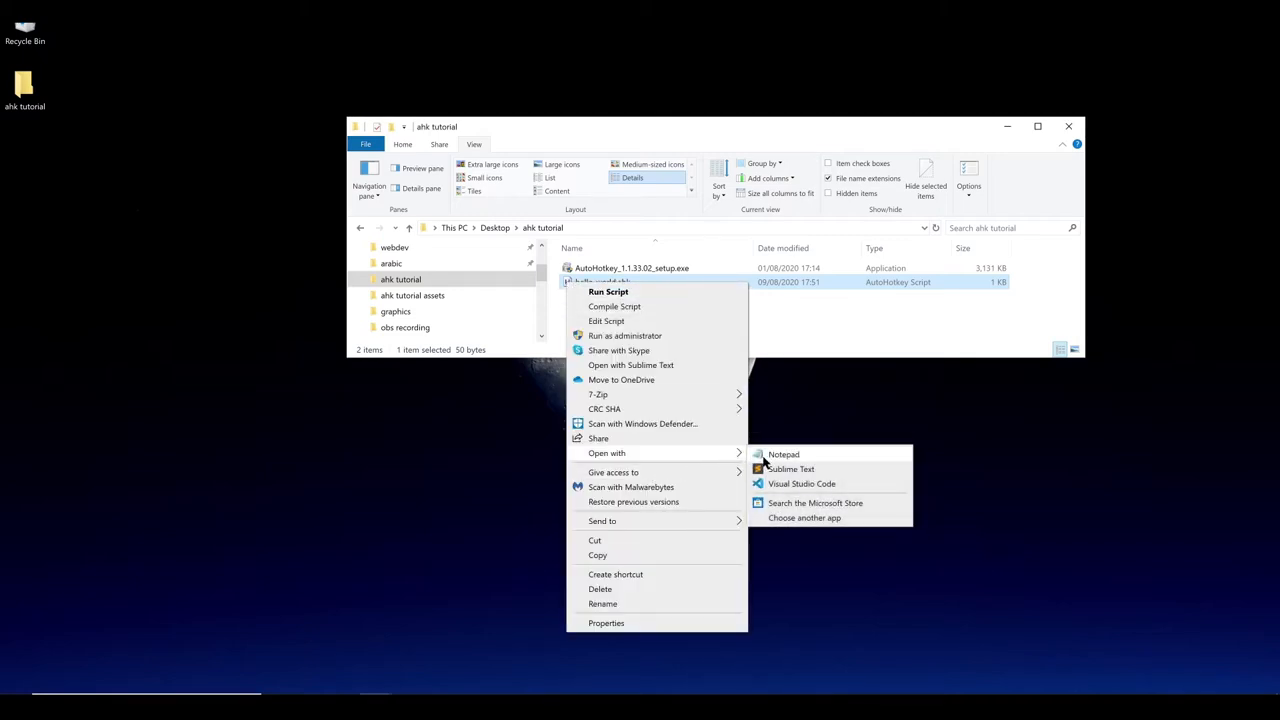
pyautogui.click(783, 454)
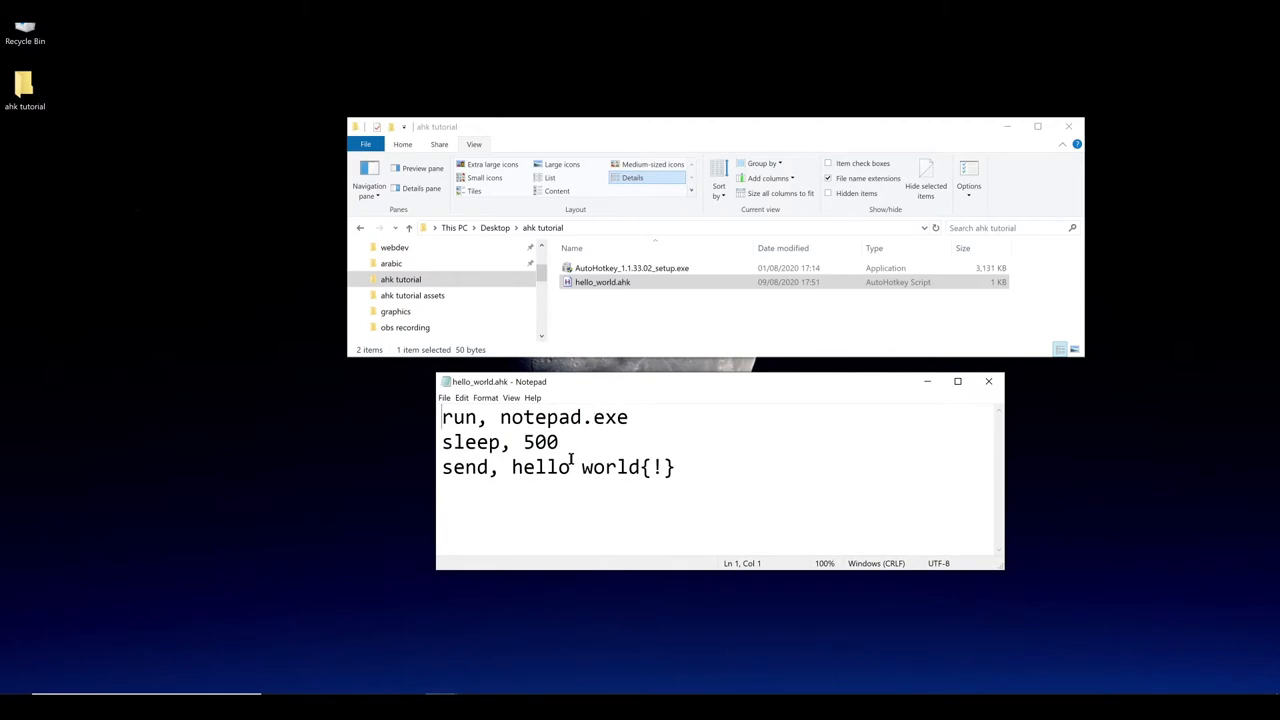
pyautogui.moveTo(564, 483)
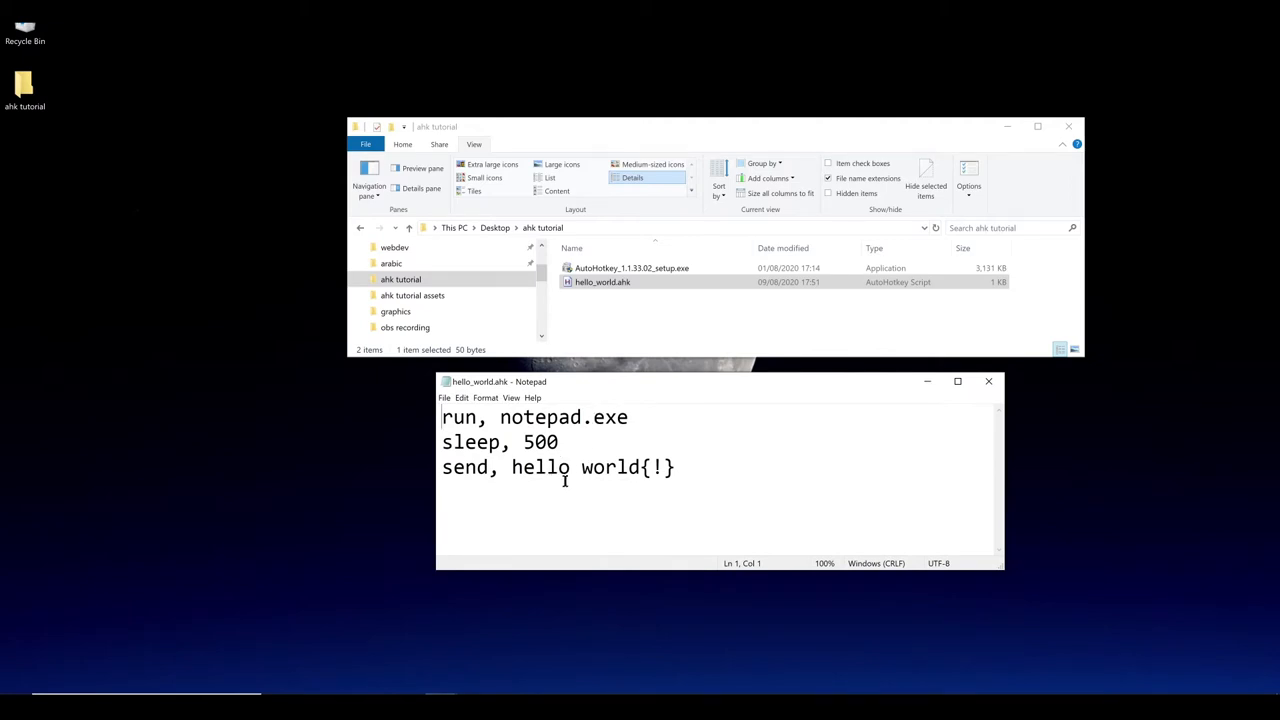
pyautogui.moveTo(728, 394)
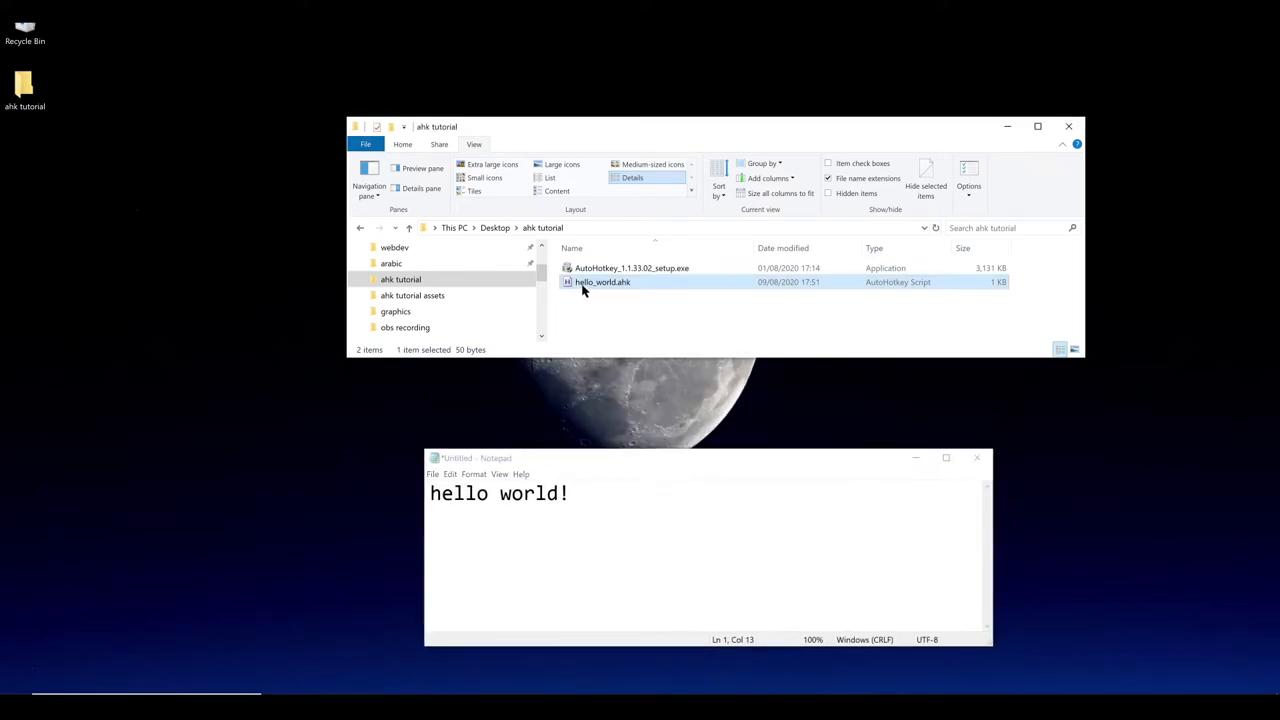
# Step: Reopen hello_world.ahk in Notepad and highlight the words run and notepad.exe
pyautogui.rightClick(602, 282)
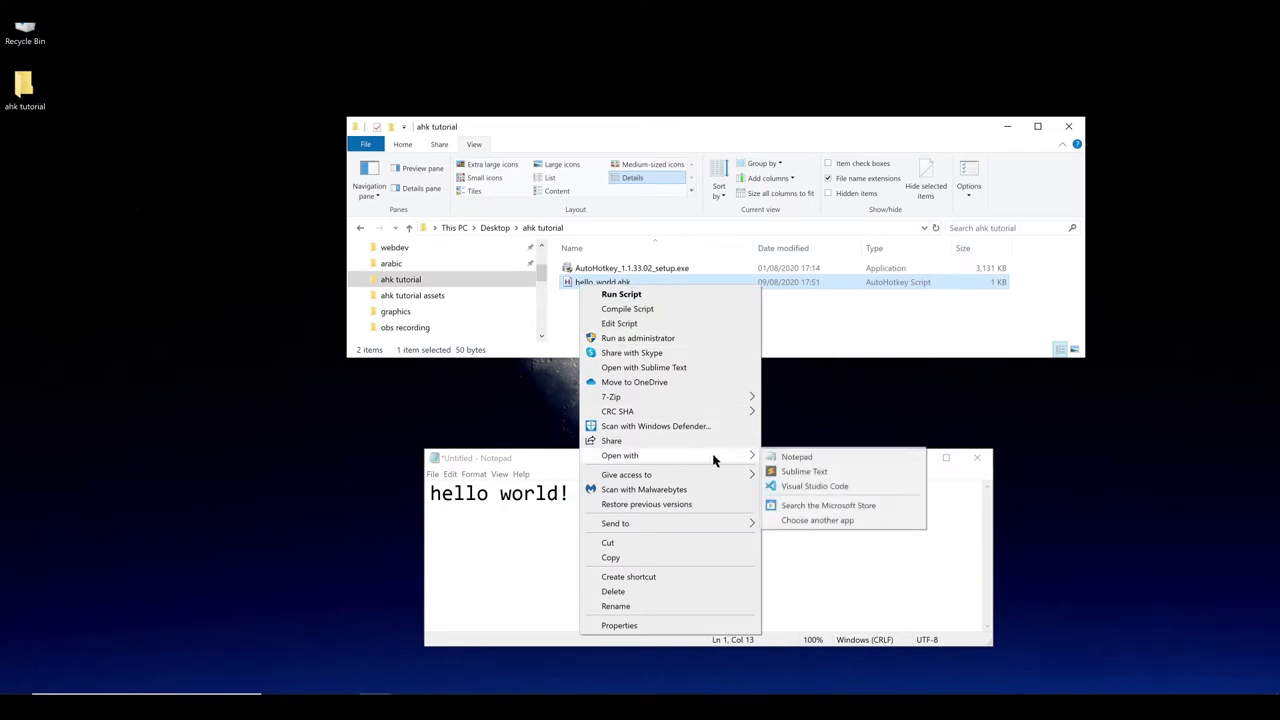
pyautogui.click(797, 456)
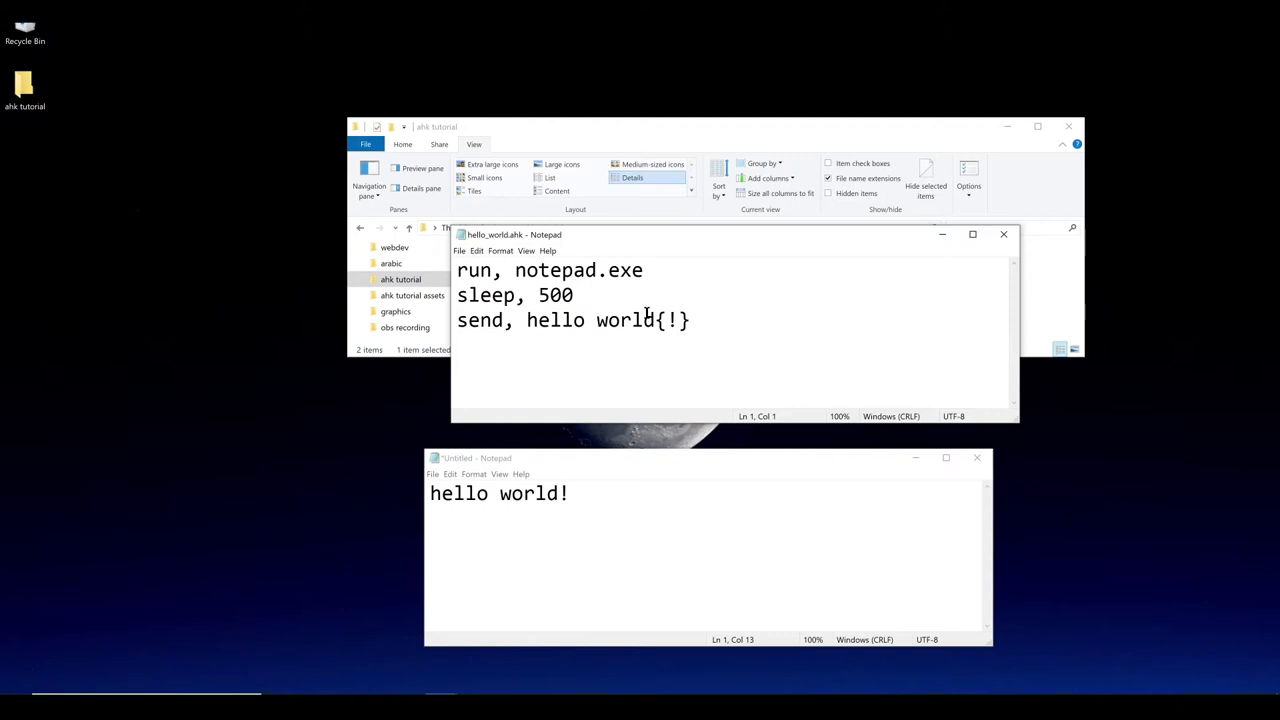
pyautogui.doubleClick(477, 270)
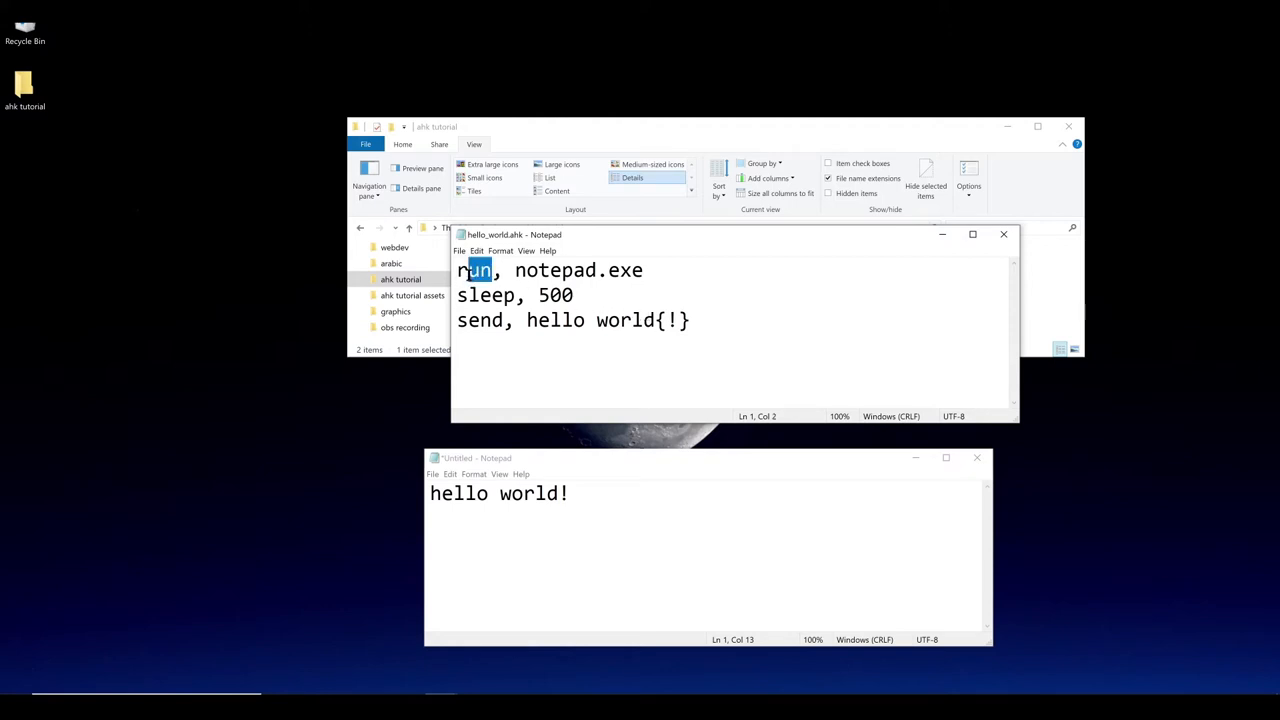
pyautogui.doubleClick(474, 270)
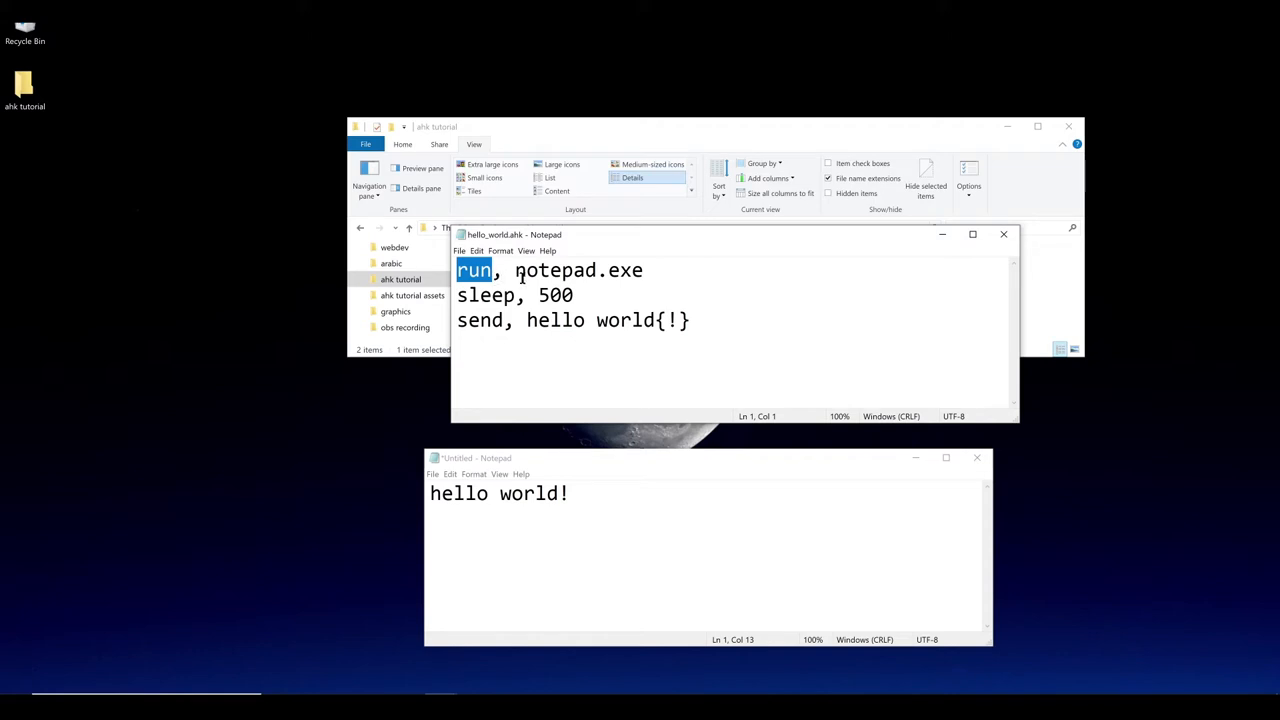
pyautogui.click(490, 270)
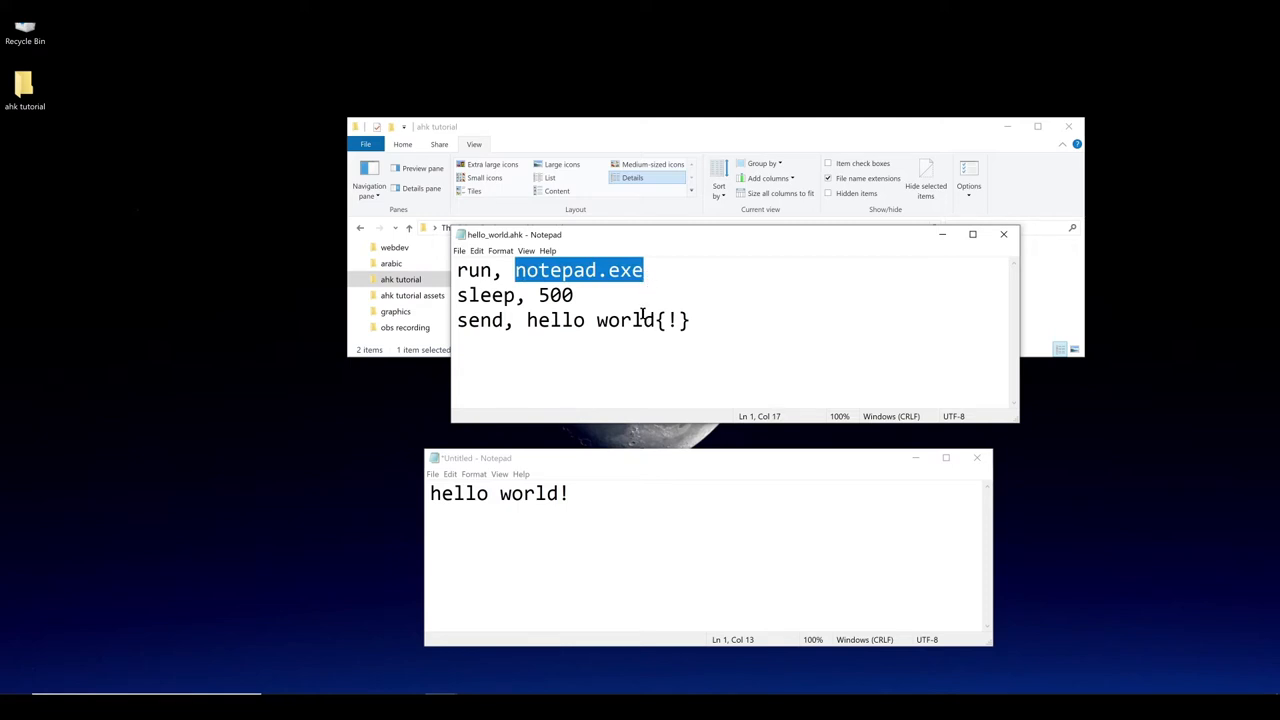
pyautogui.moveTo(634, 302)
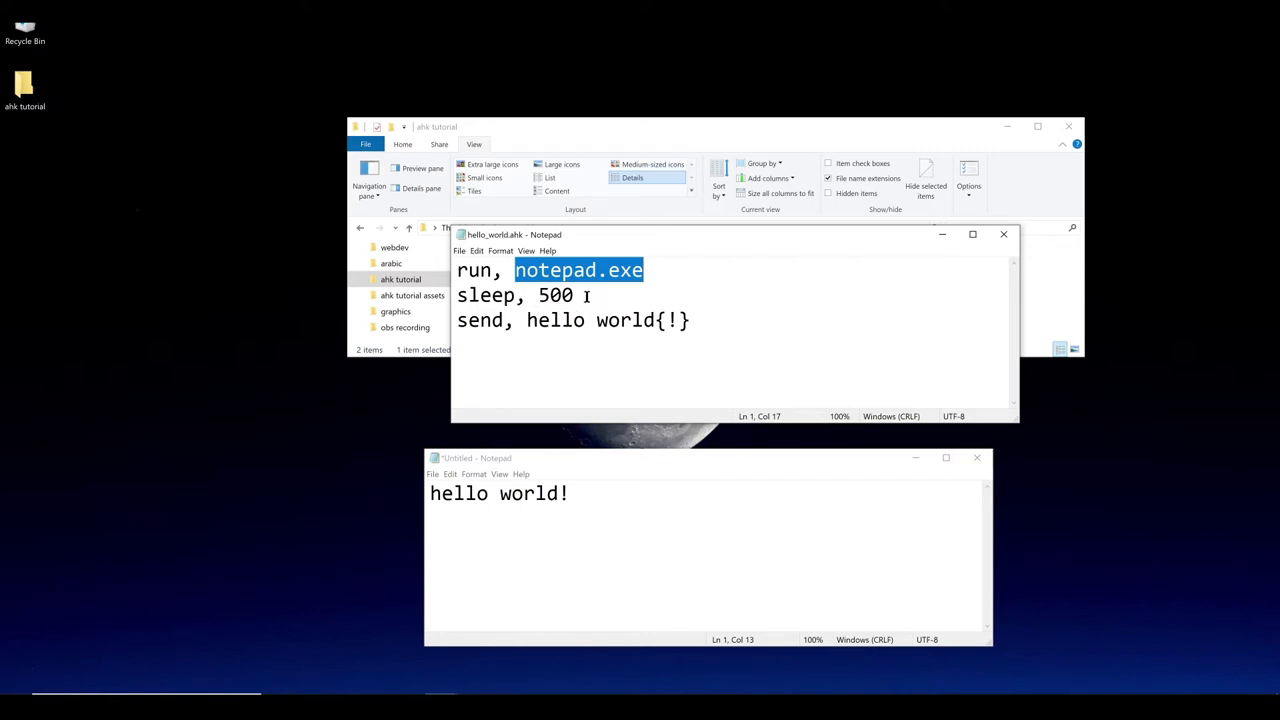
pyautogui.moveTo(592, 308)
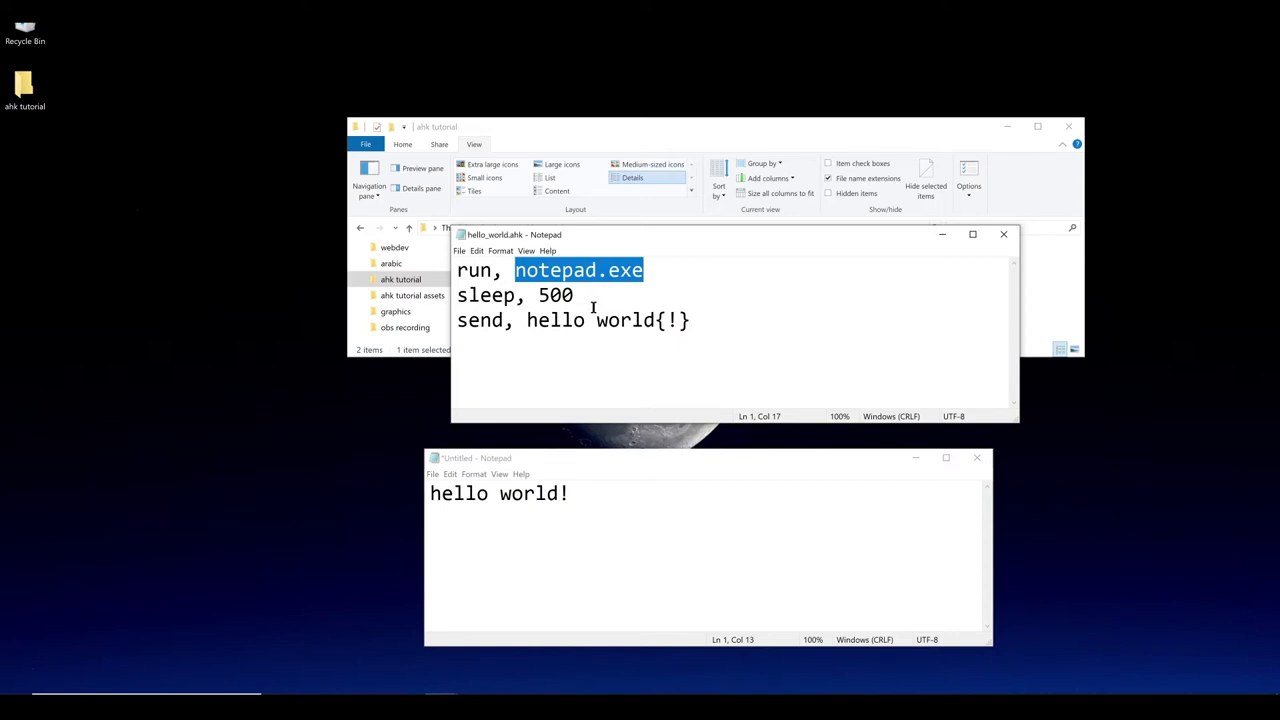
pyautogui.moveTo(588, 295)
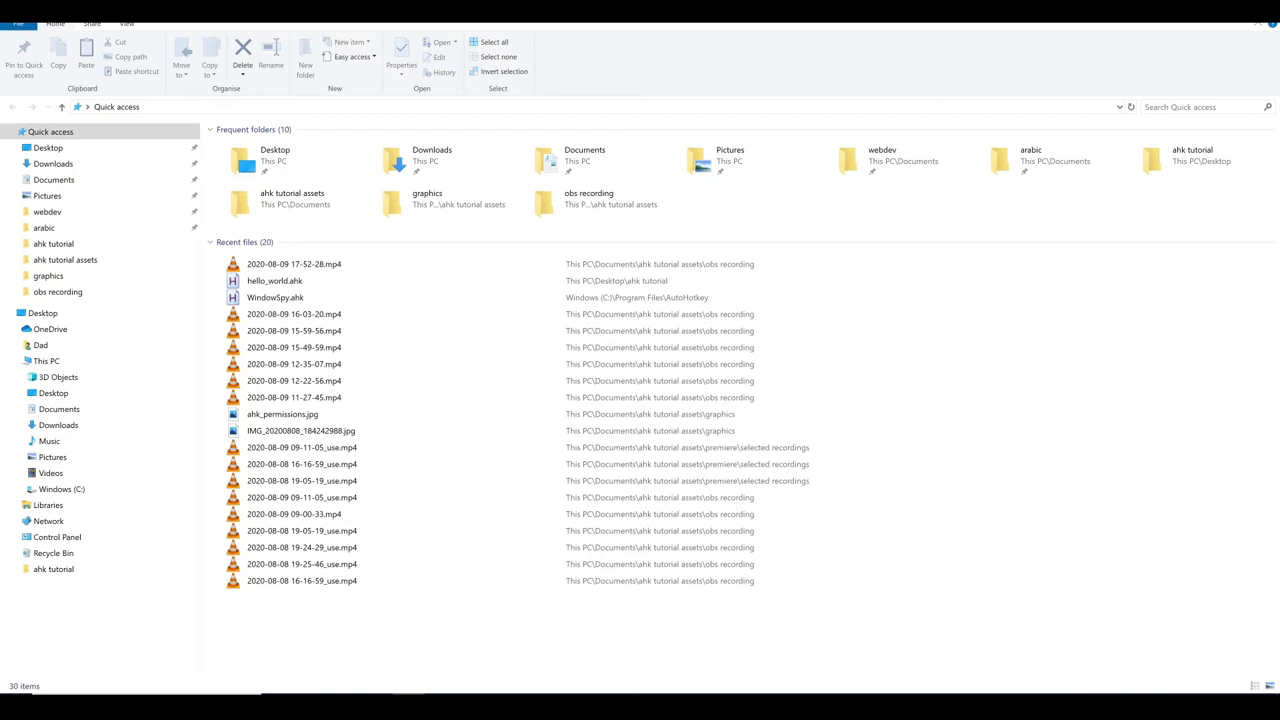
# Step: Browse to the AutoHotkey folder on the C drive and select WindowSpy.ahk
pyautogui.click(140, 107)
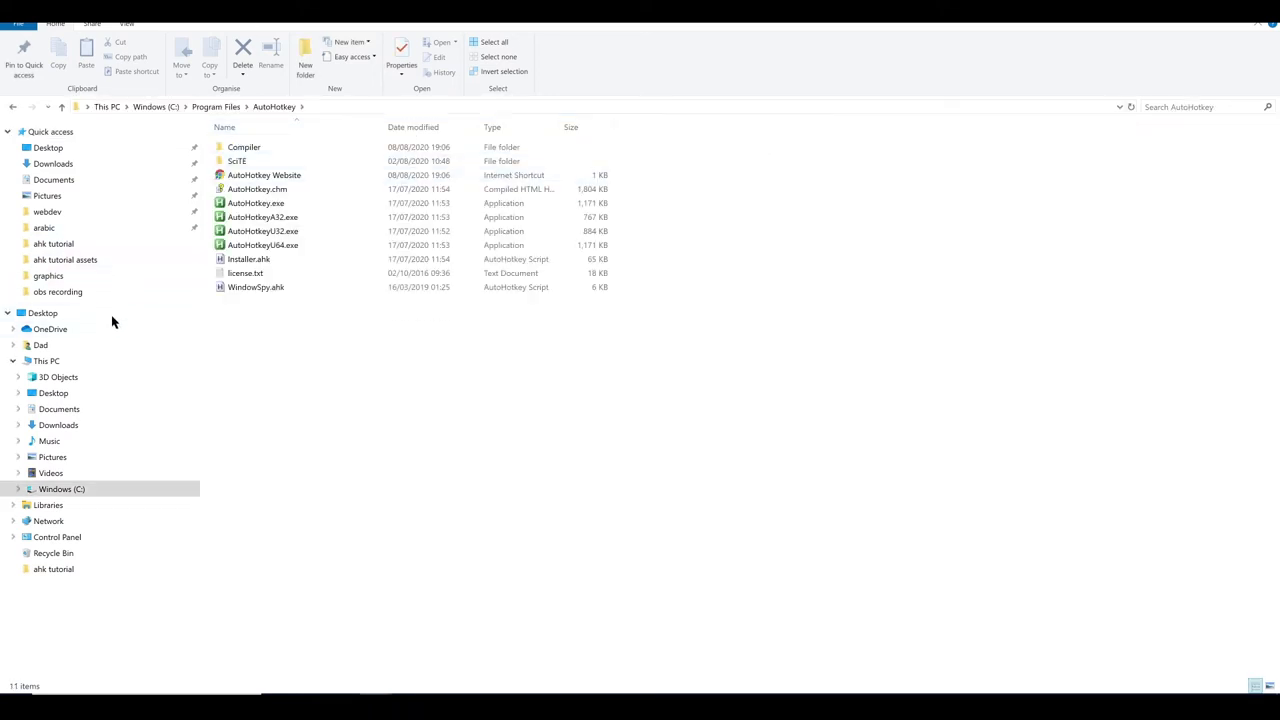
pyautogui.click(20, 488)
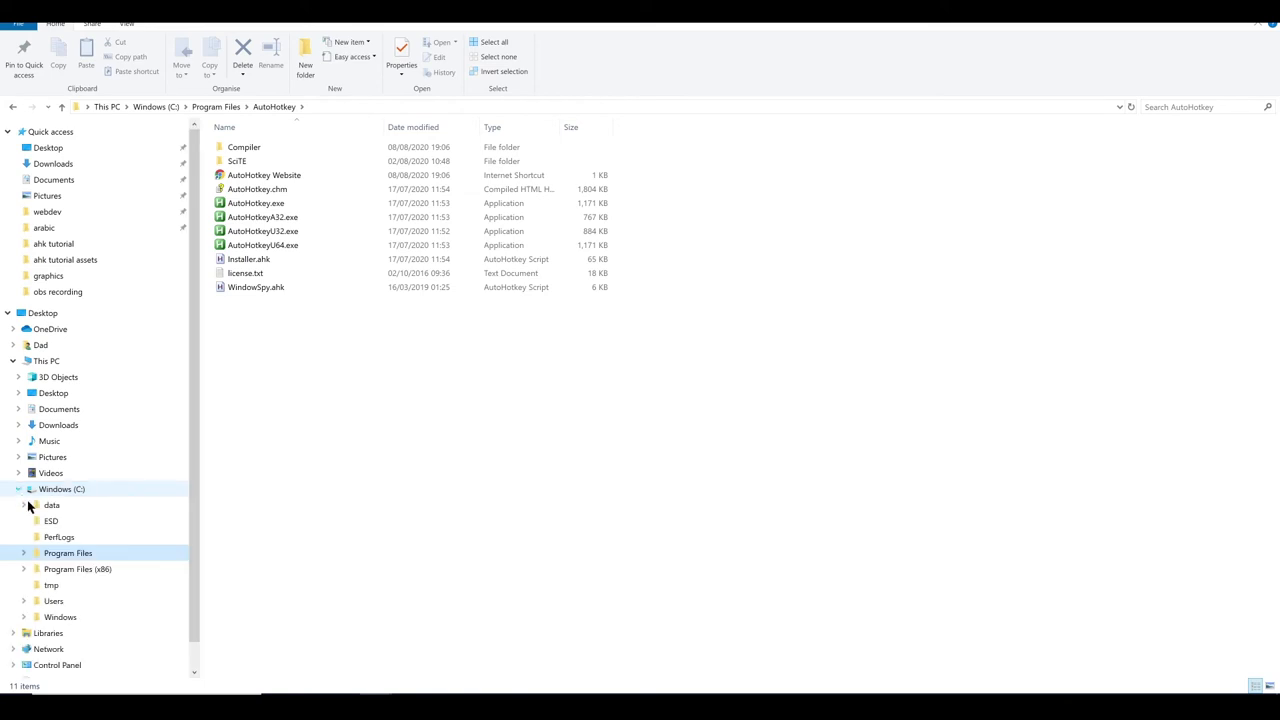
pyautogui.click(24, 553)
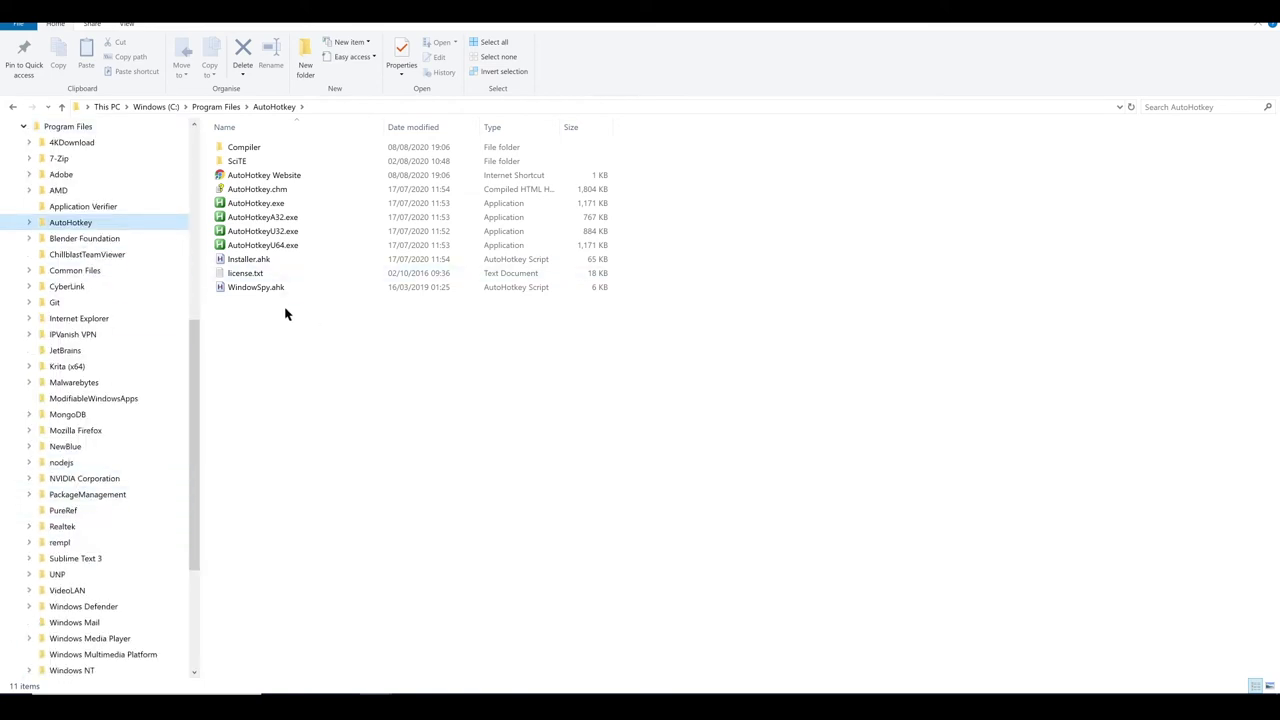
pyautogui.moveTo(248, 302)
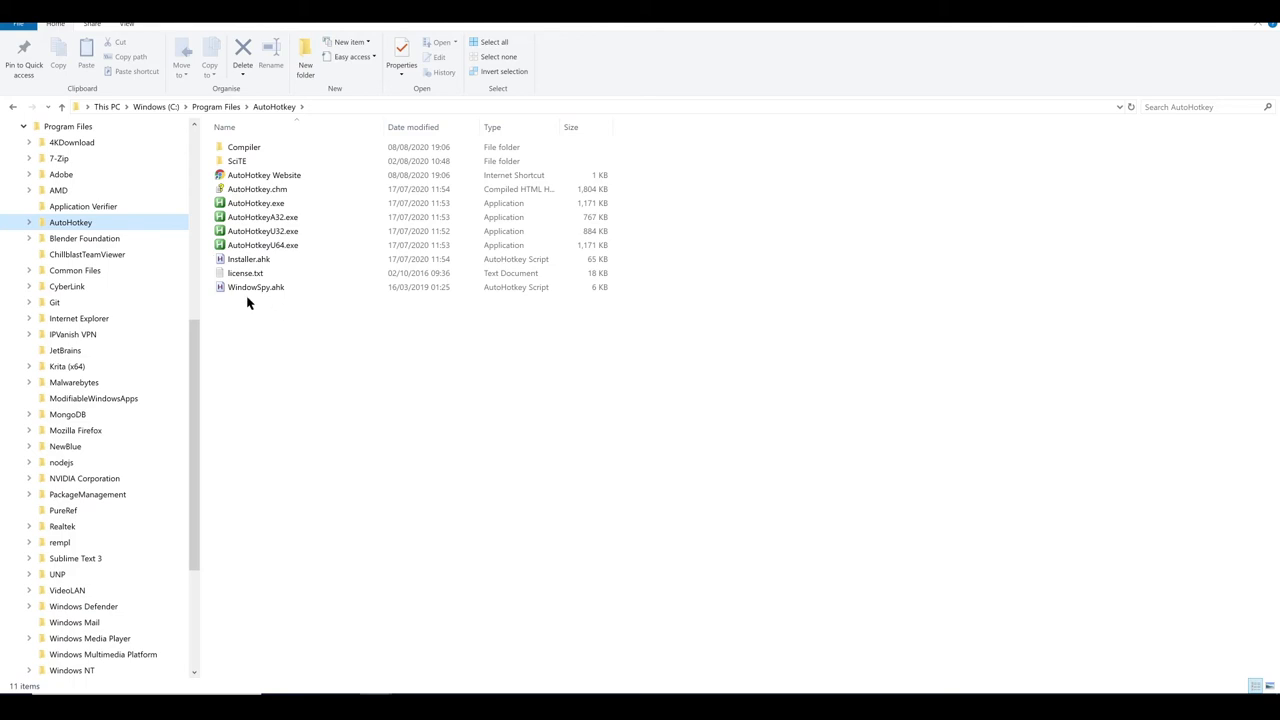
pyautogui.click(256, 287)
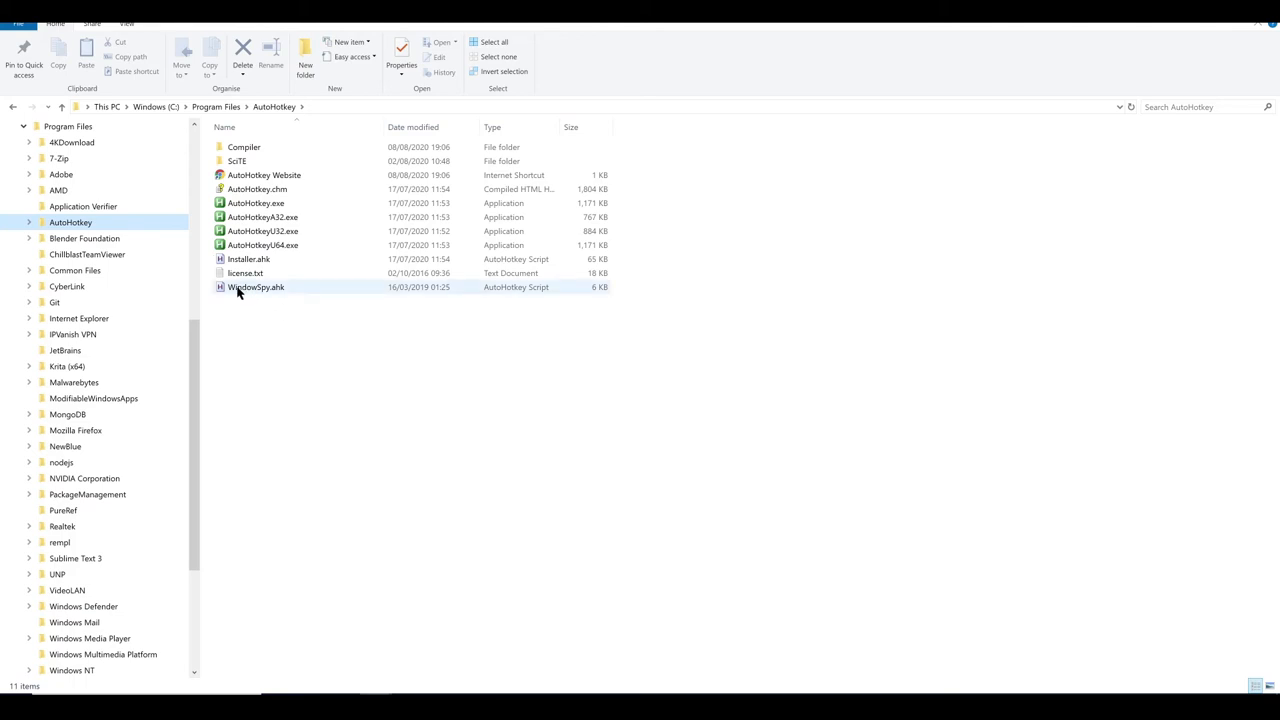
pyautogui.click(256, 287)
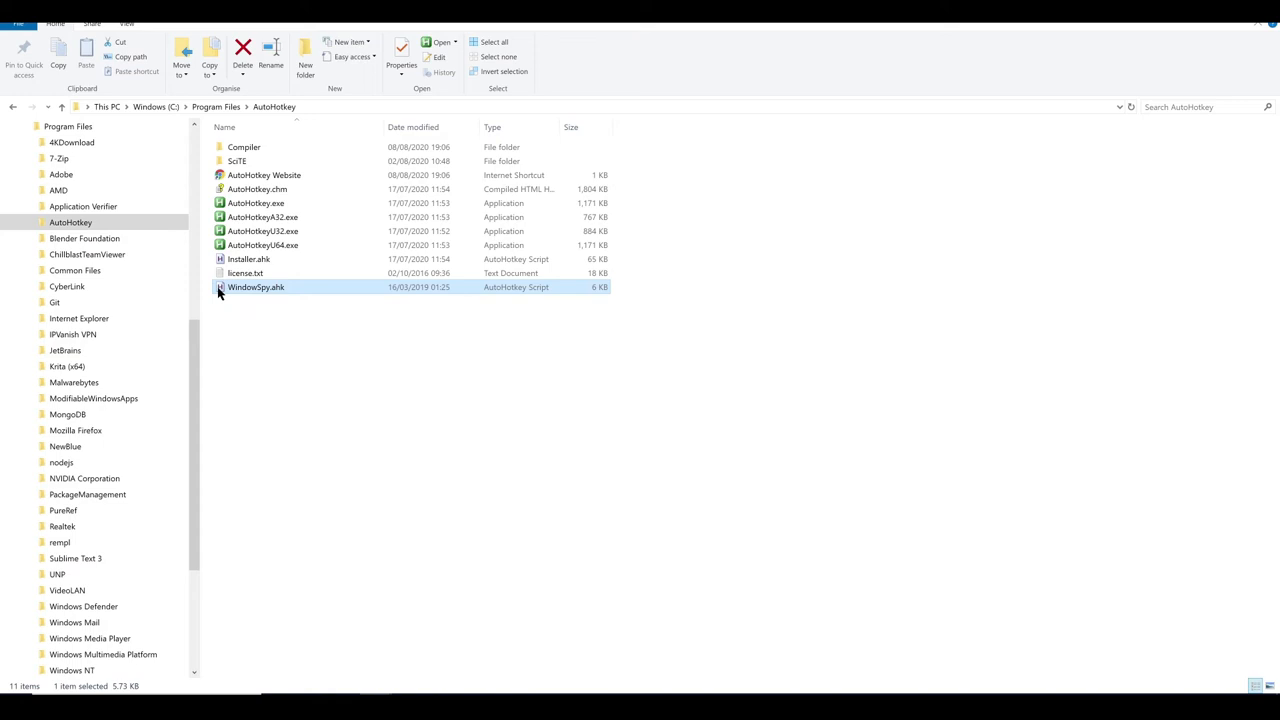
# Step: Launch WindowSpy.ahk and move the Window Spy window beside the Explorer file list
pyautogui.doubleClick(256, 287)
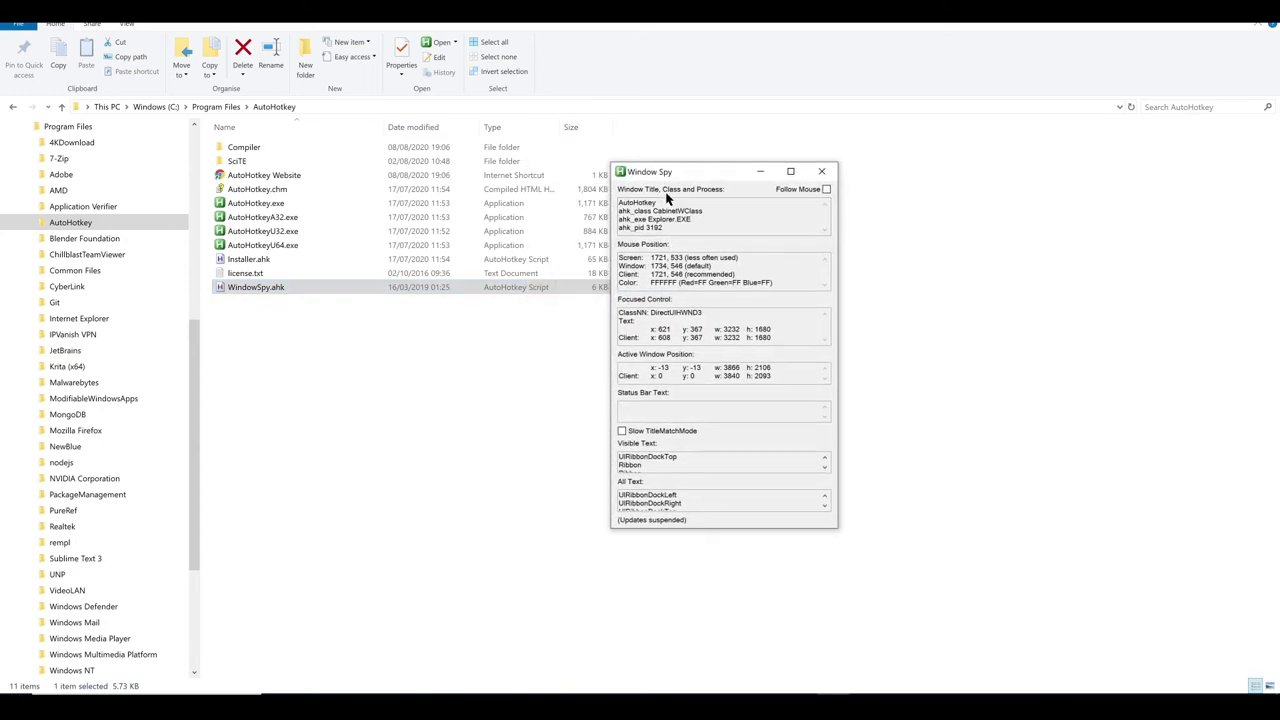
pyautogui.moveTo(649, 171); pyautogui.dragTo(684, 202)
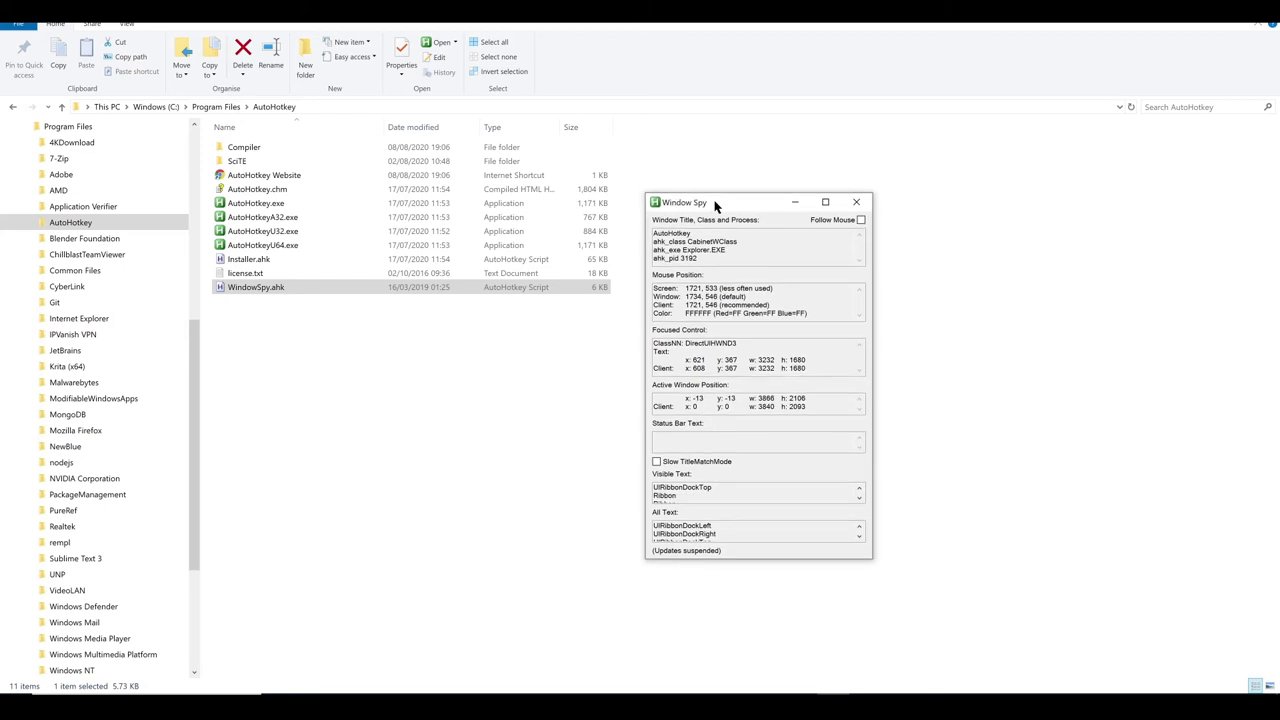
pyautogui.moveTo(695, 219)
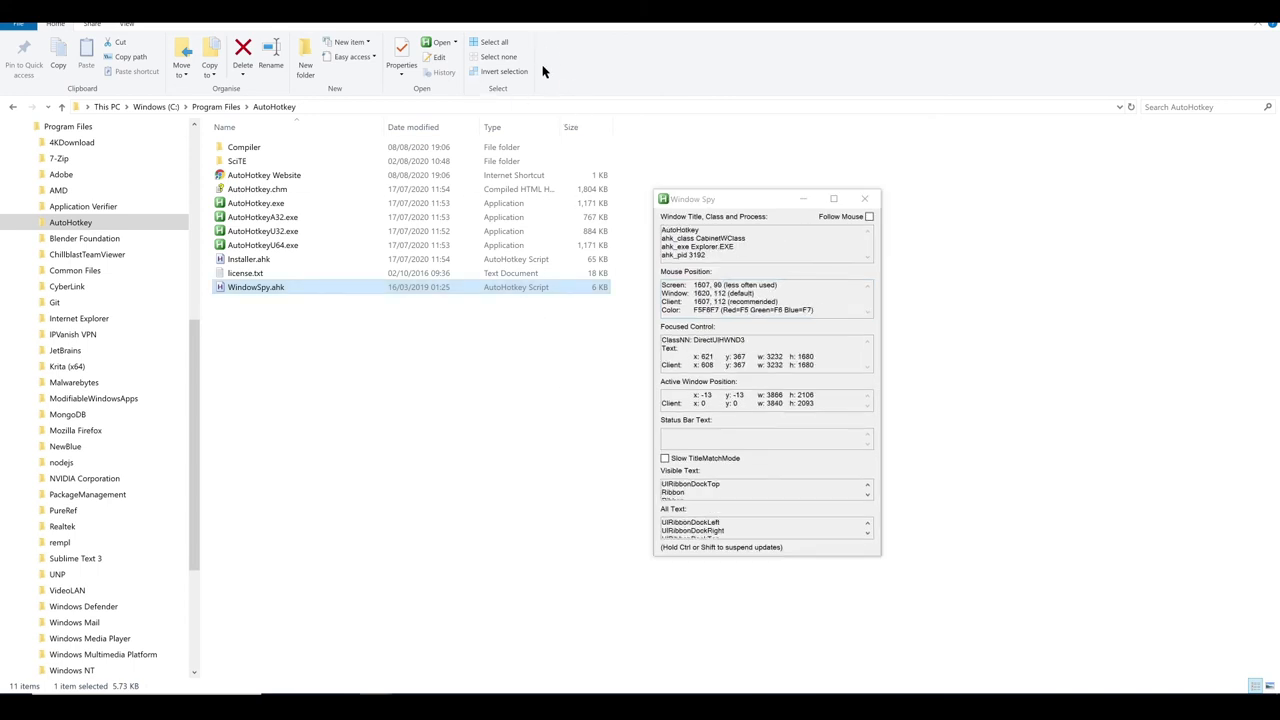
pyautogui.moveTo(709, 258)
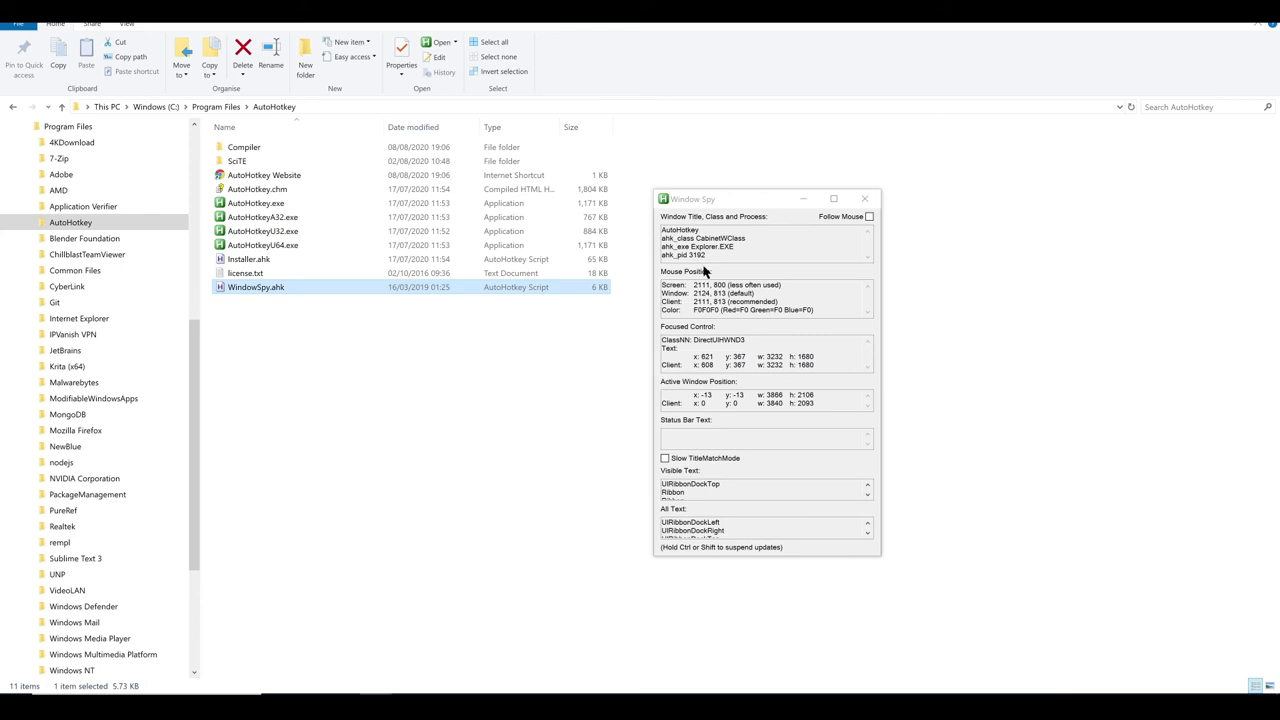
pyautogui.moveTo(711, 258)
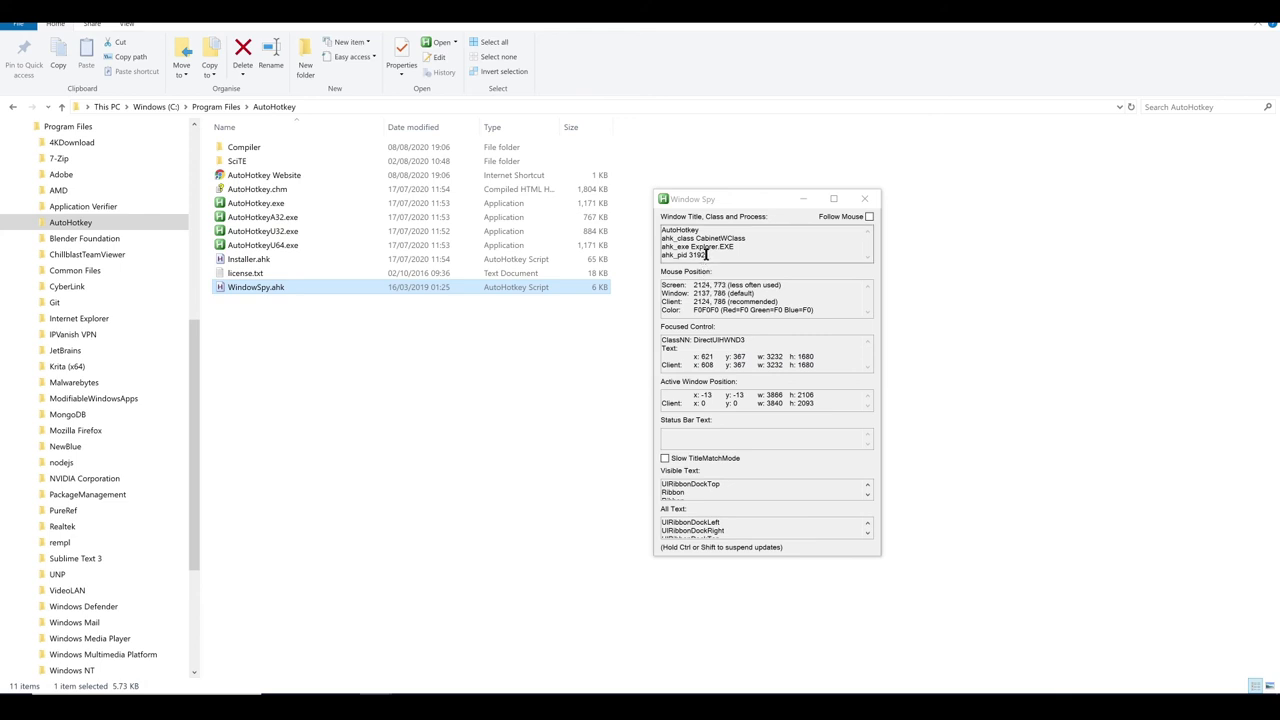
pyautogui.moveTo(703, 255)
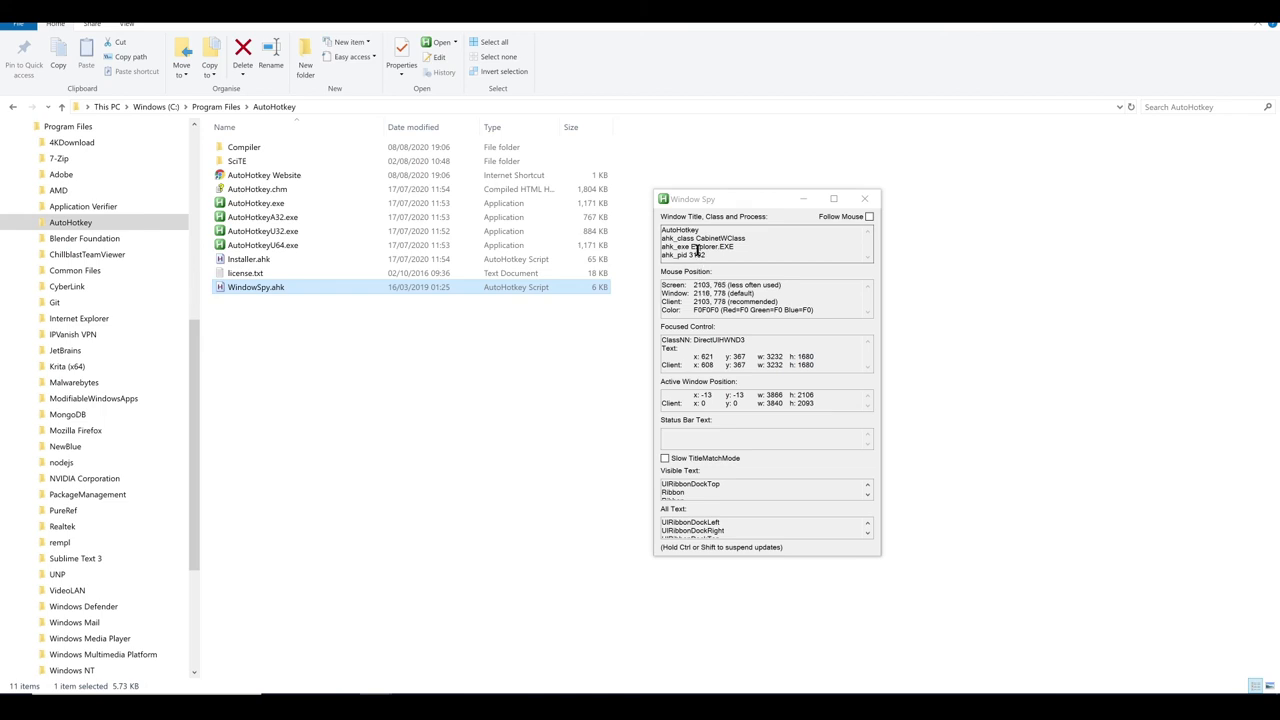
pyautogui.moveTo(730, 248)
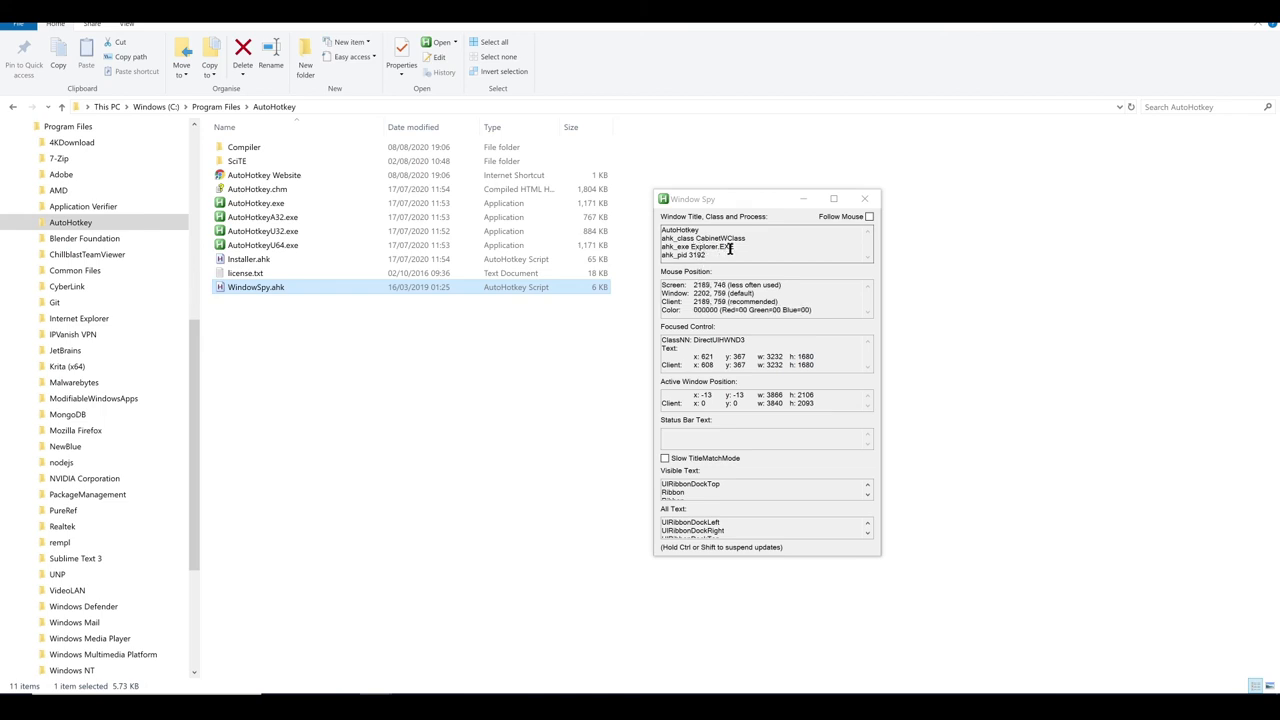
pyautogui.moveTo(710, 246)
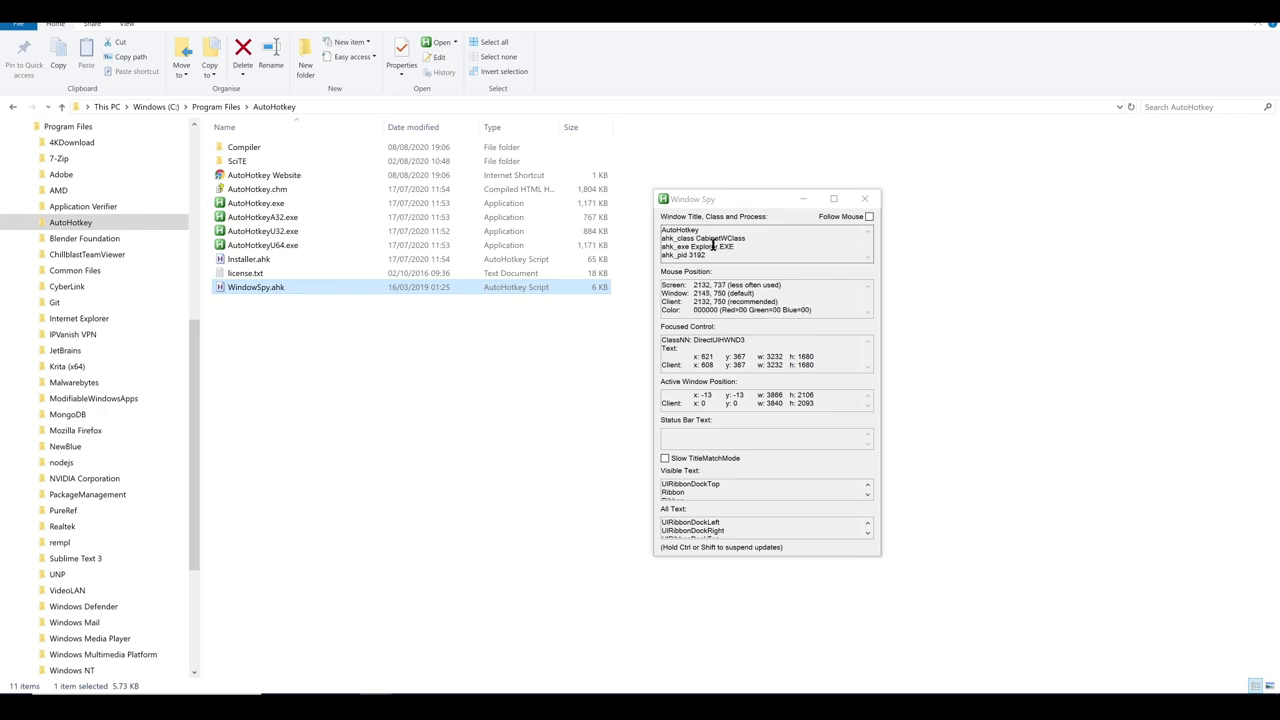
pyautogui.moveTo(699, 242)
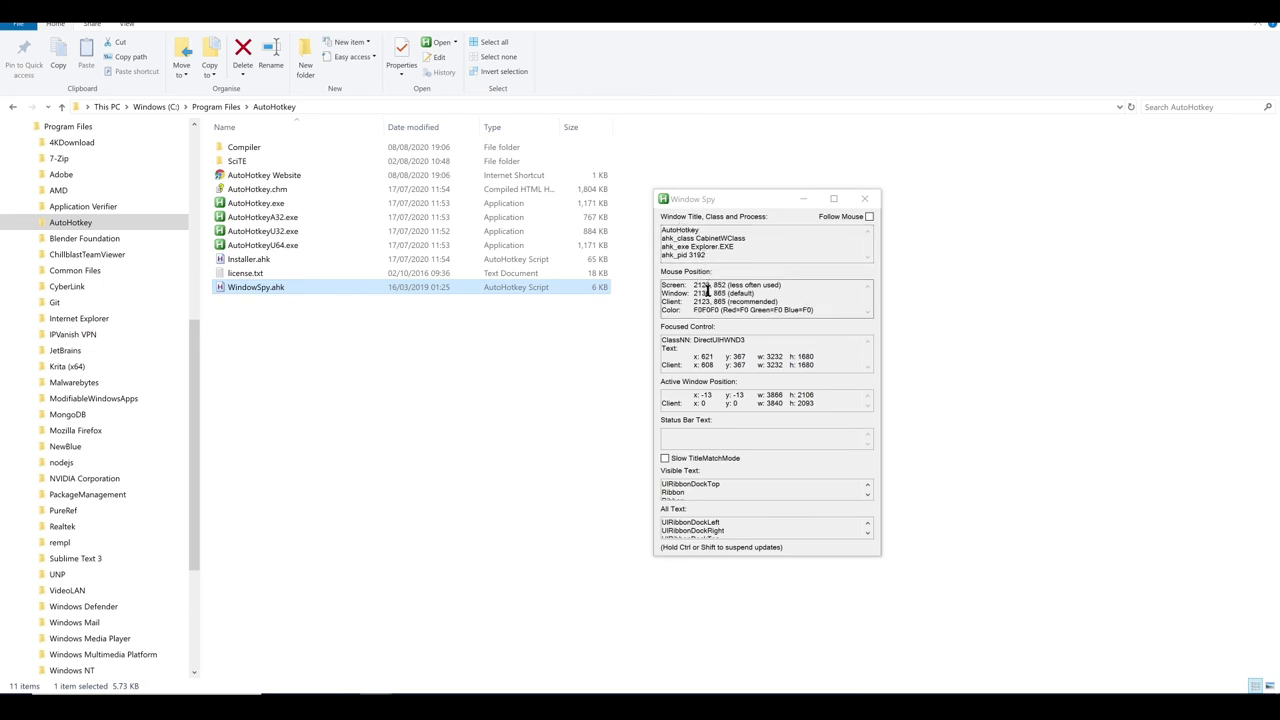
pyautogui.moveTo(735, 249)
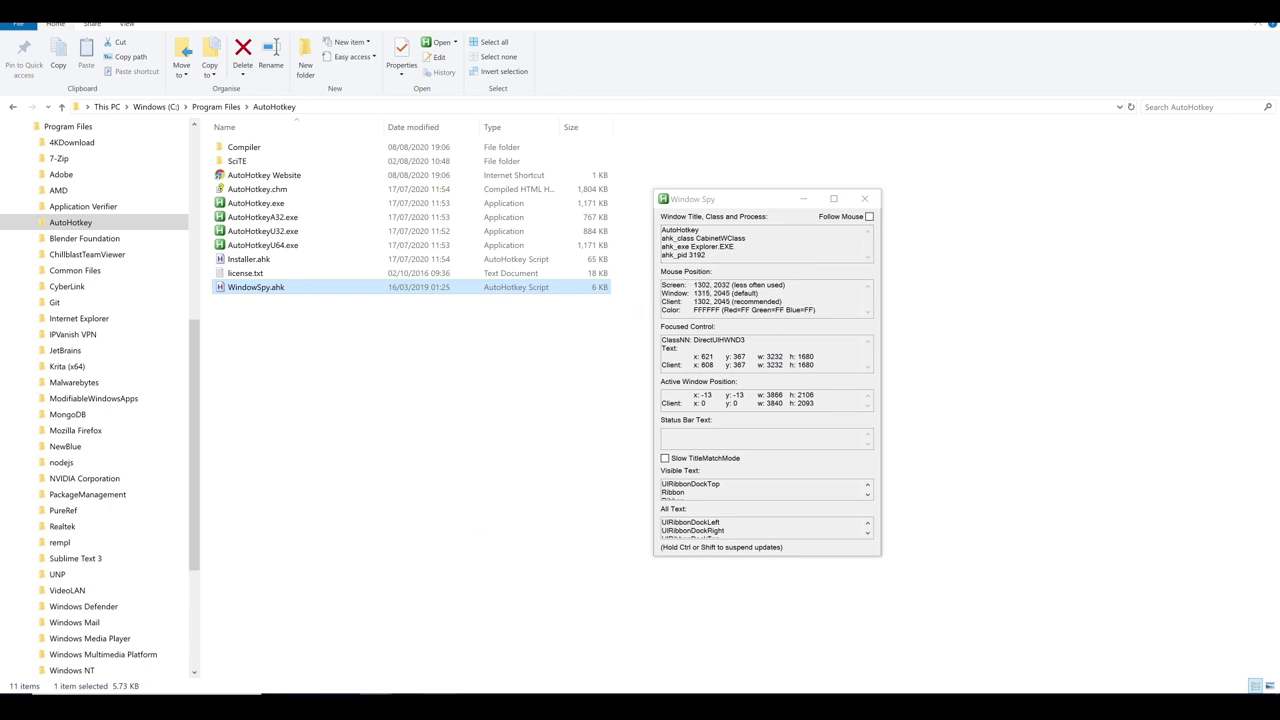
# Step: Activate the hello_world.ahk Notepad window and drag it next to Window Spy
pyautogui.doubleClick(255, 287)
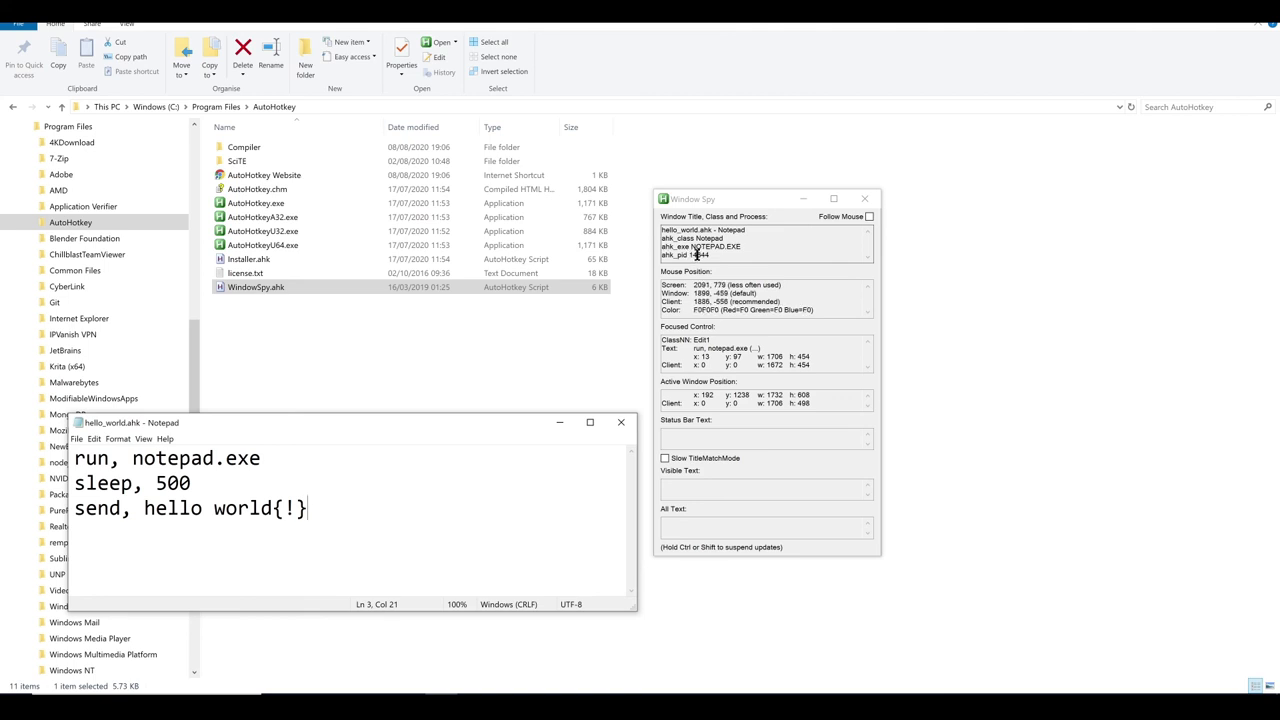
pyautogui.moveTo(735, 256)
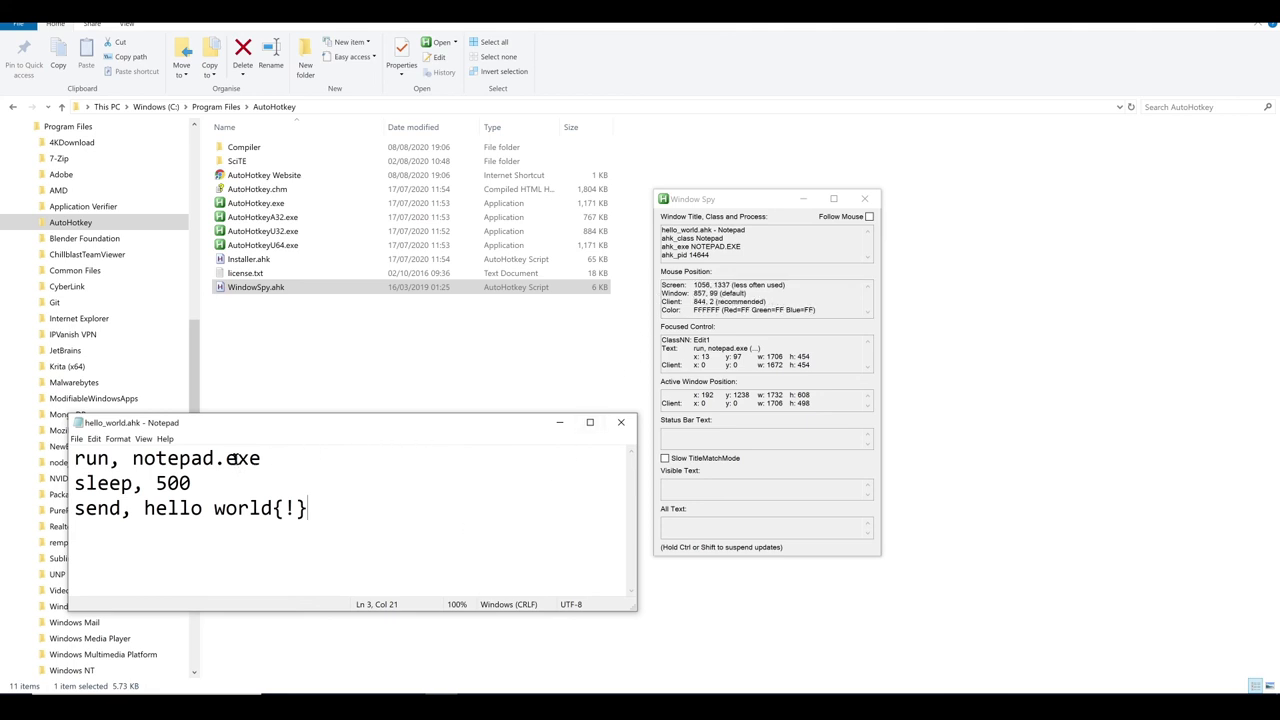
pyautogui.moveTo(130, 422); pyautogui.dragTo(250, 370)
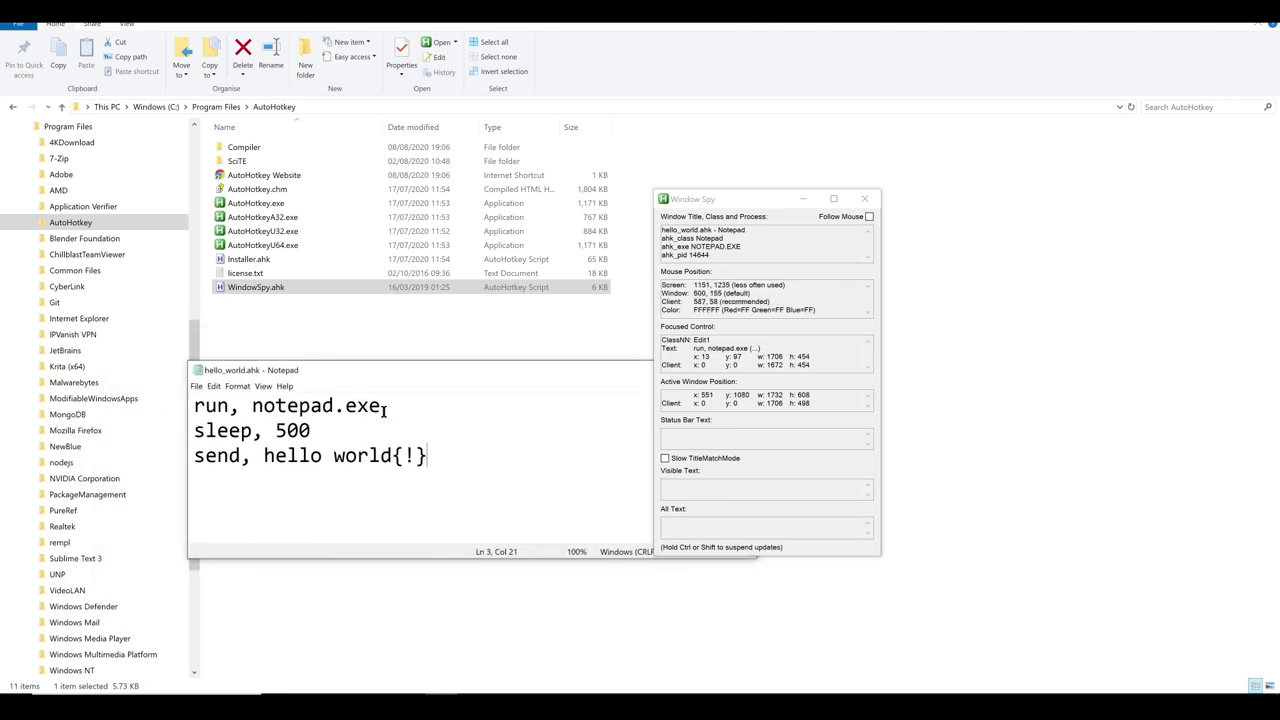